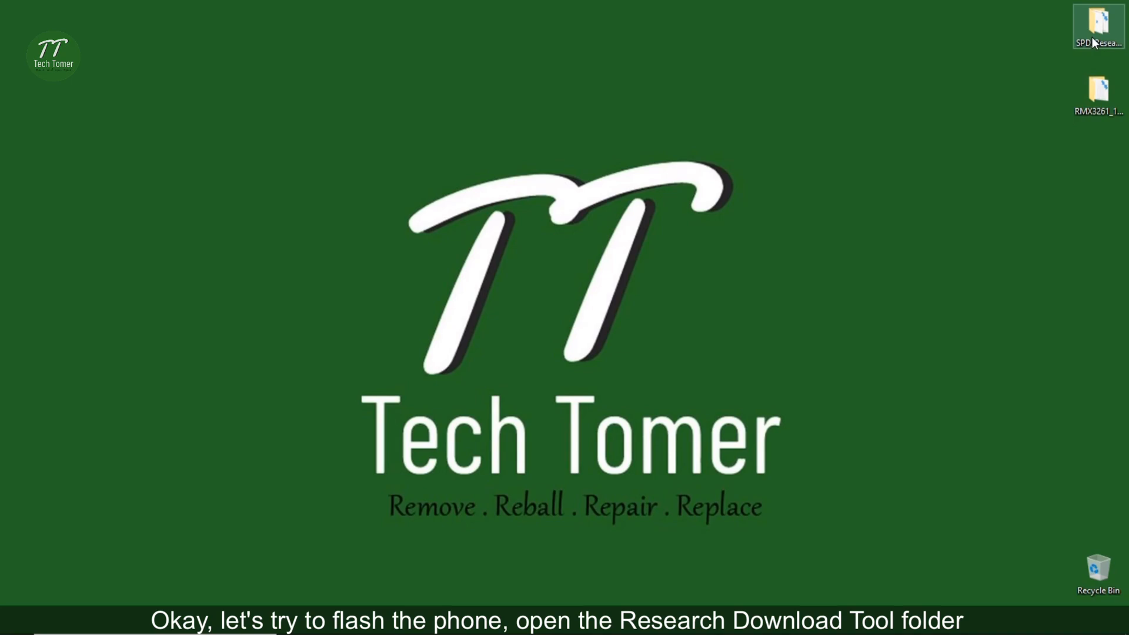
Step: Run ResearchDownload from SPD_Research_Tool, then locate the .pac file in RMX3261 > software
double_click(1098, 26)
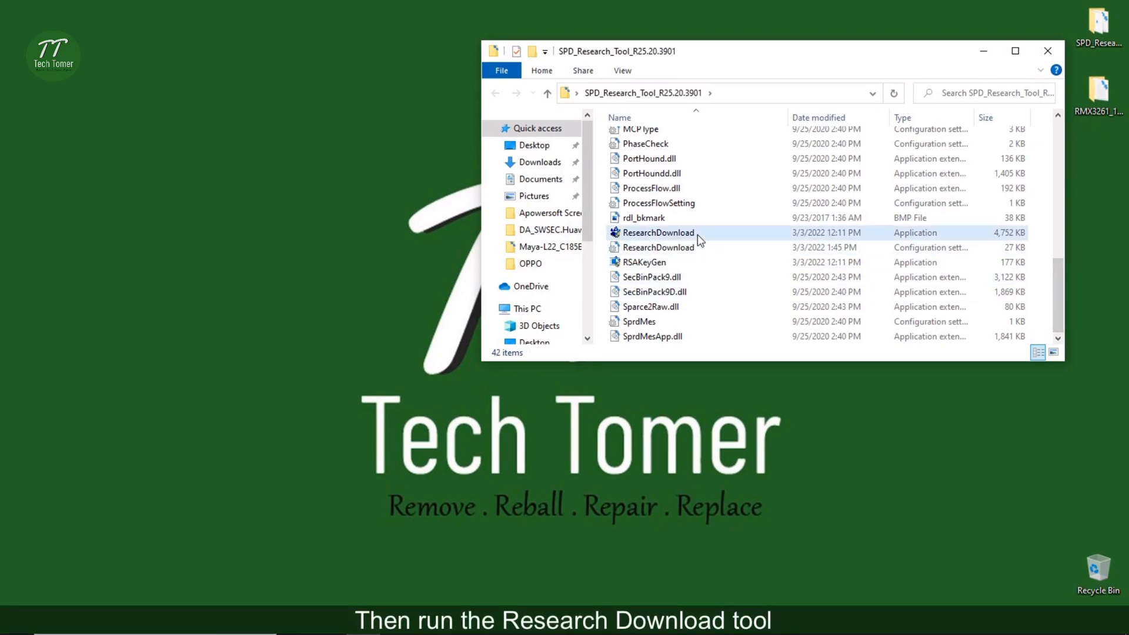
right_click(655, 231)
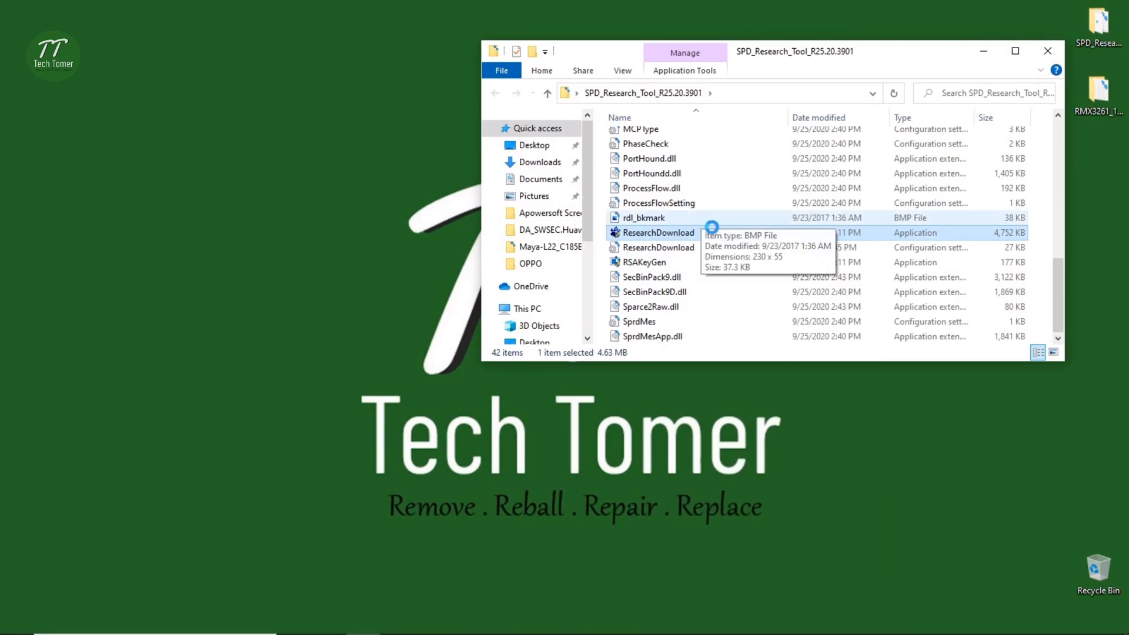
double_click(657, 231)
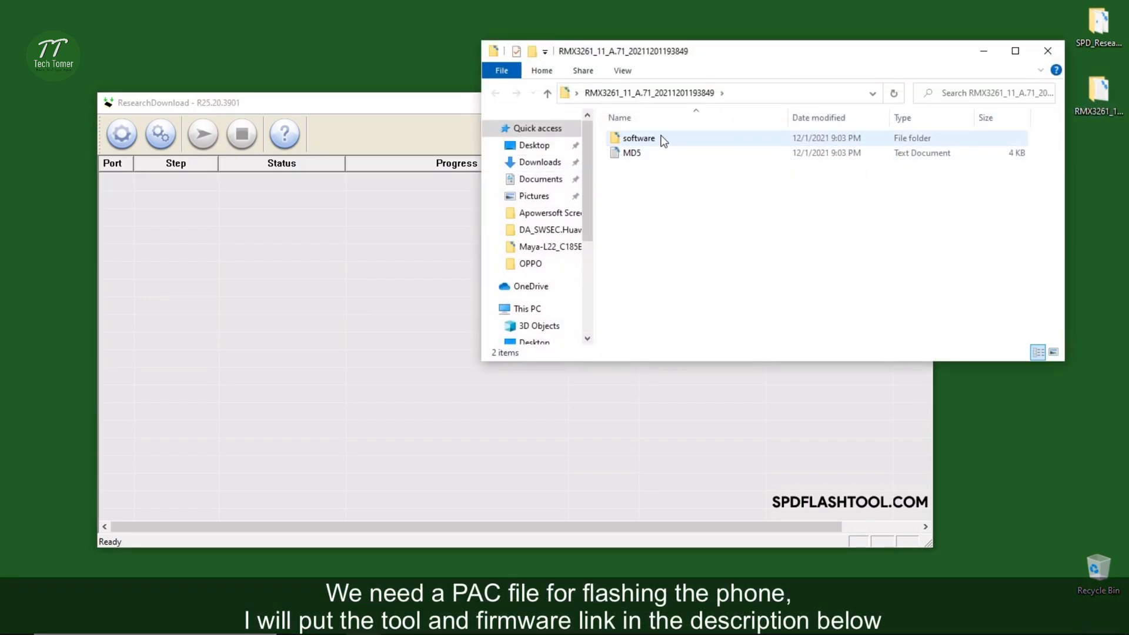
double_click(638, 137)
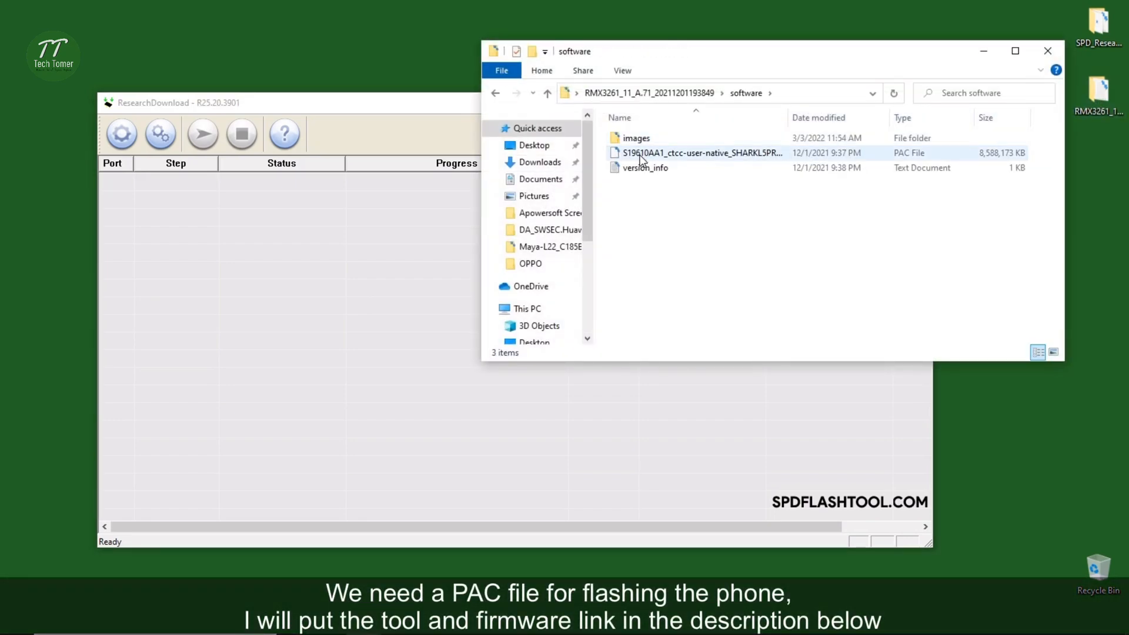
left_click(698, 153)
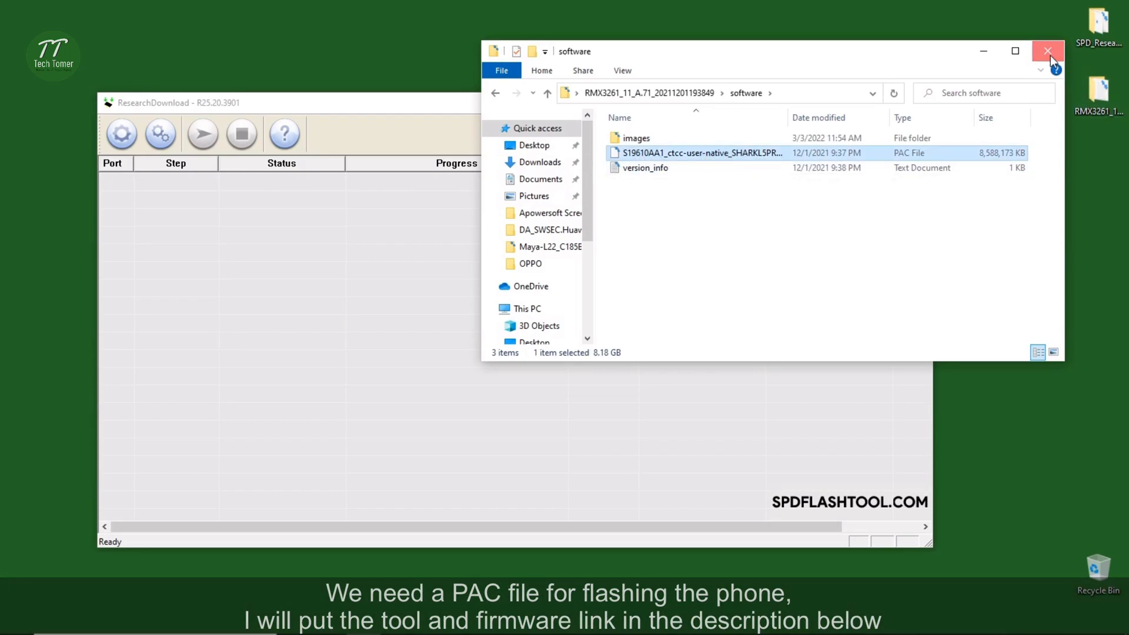
Step: Load the S19610AA1 .pac firmware via Load Packet, showing its ~8.4 GB package size
left_click(1048, 51)
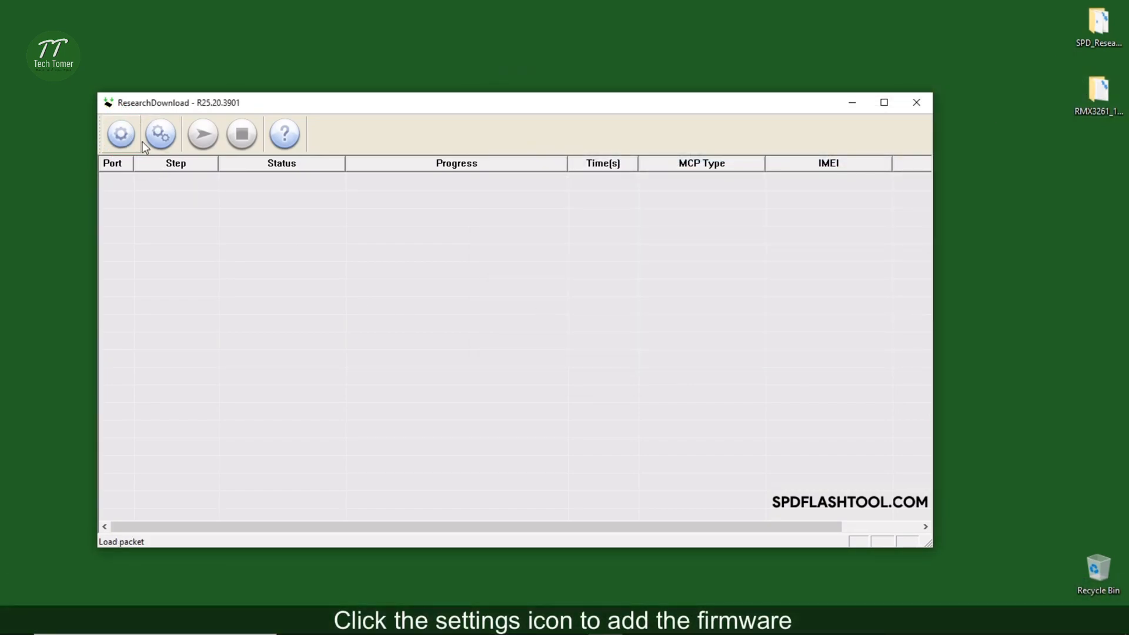
left_click(120, 134)
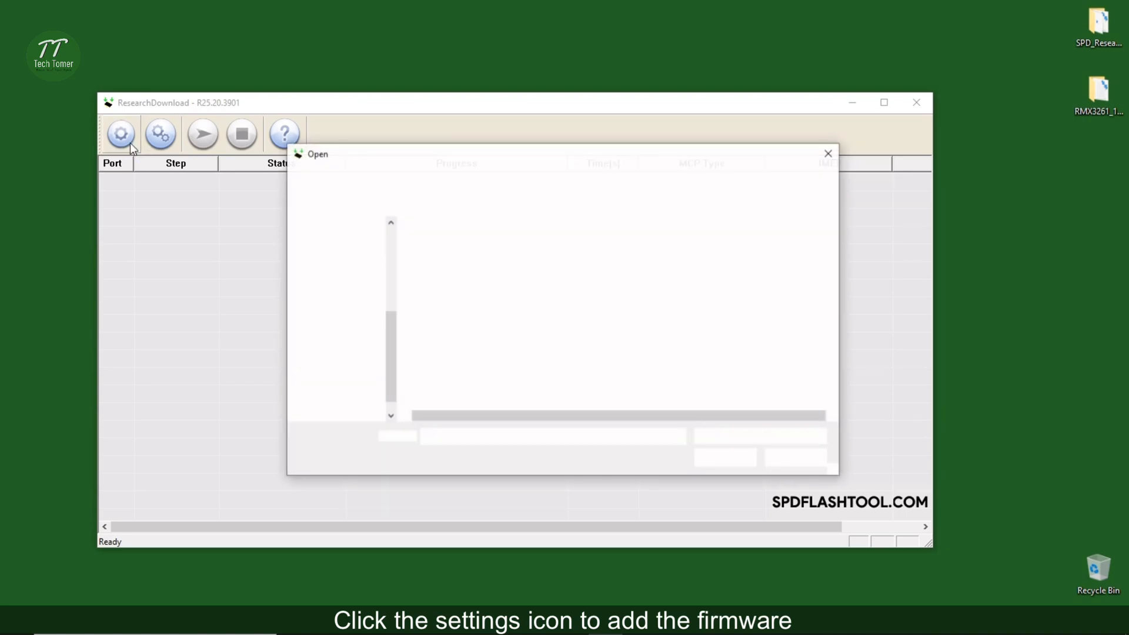
left_click(504, 260)
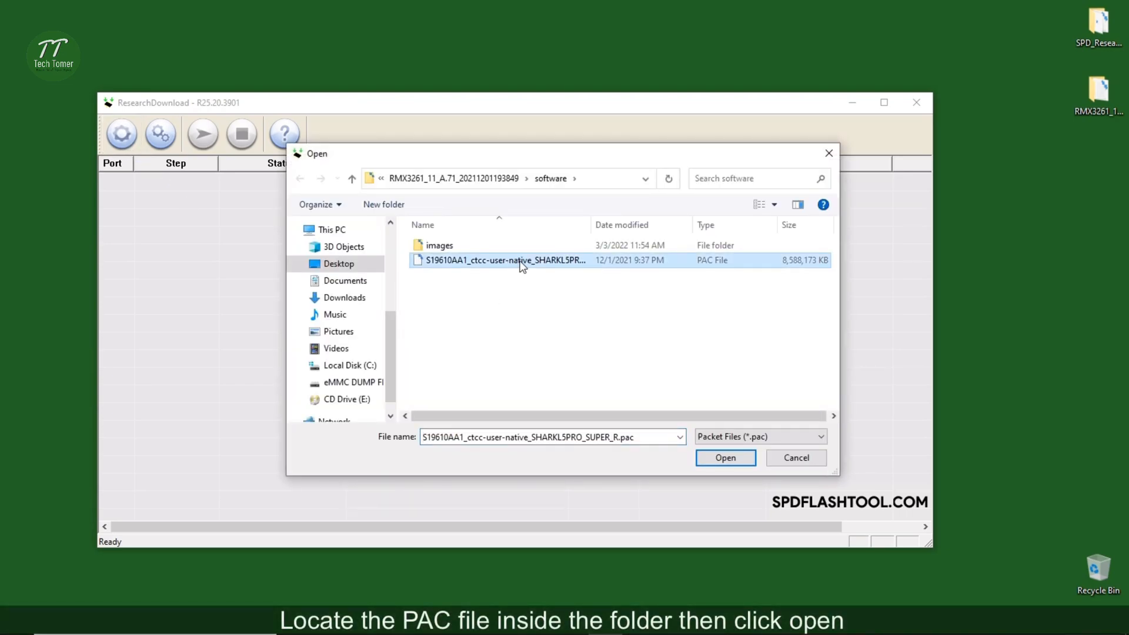
left_click(725, 457)
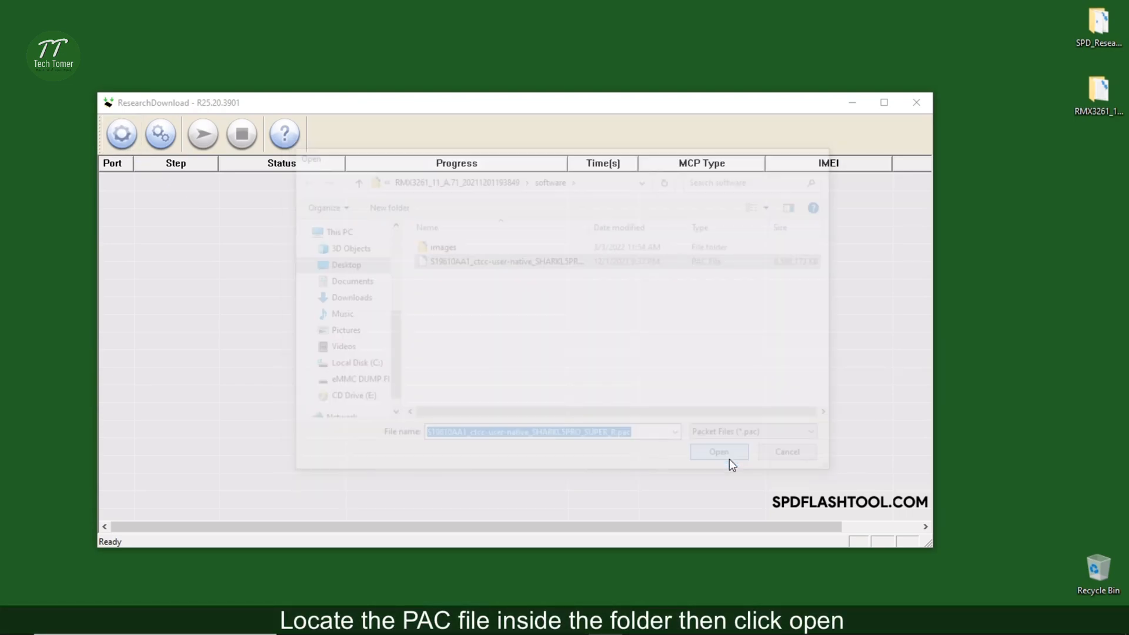
left_click(719, 452)
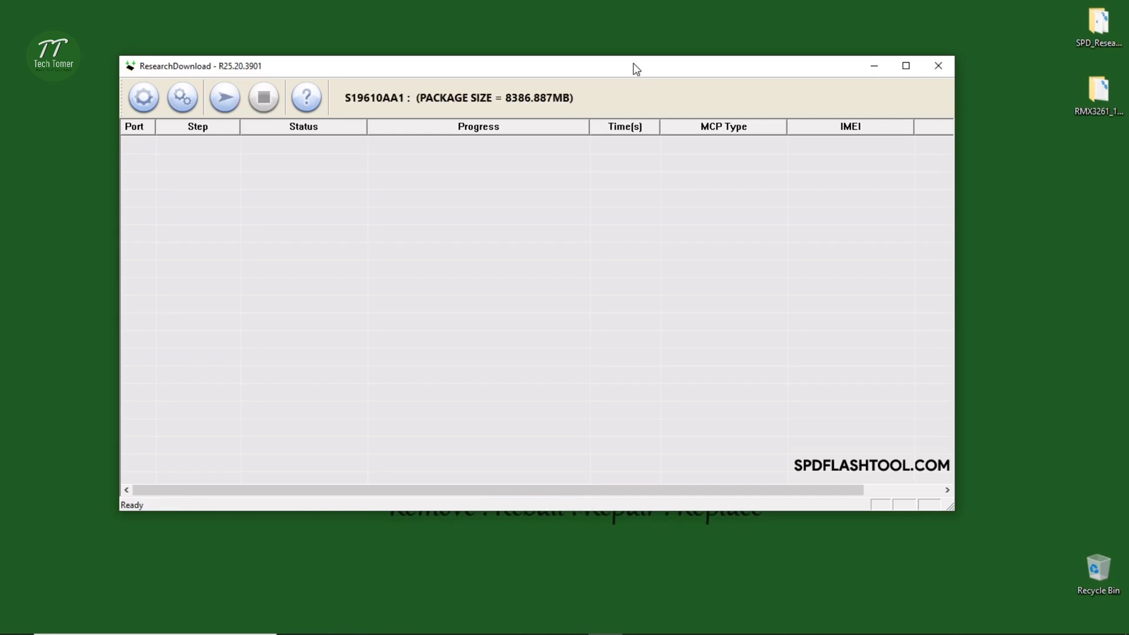
mouse_move(472, 34)
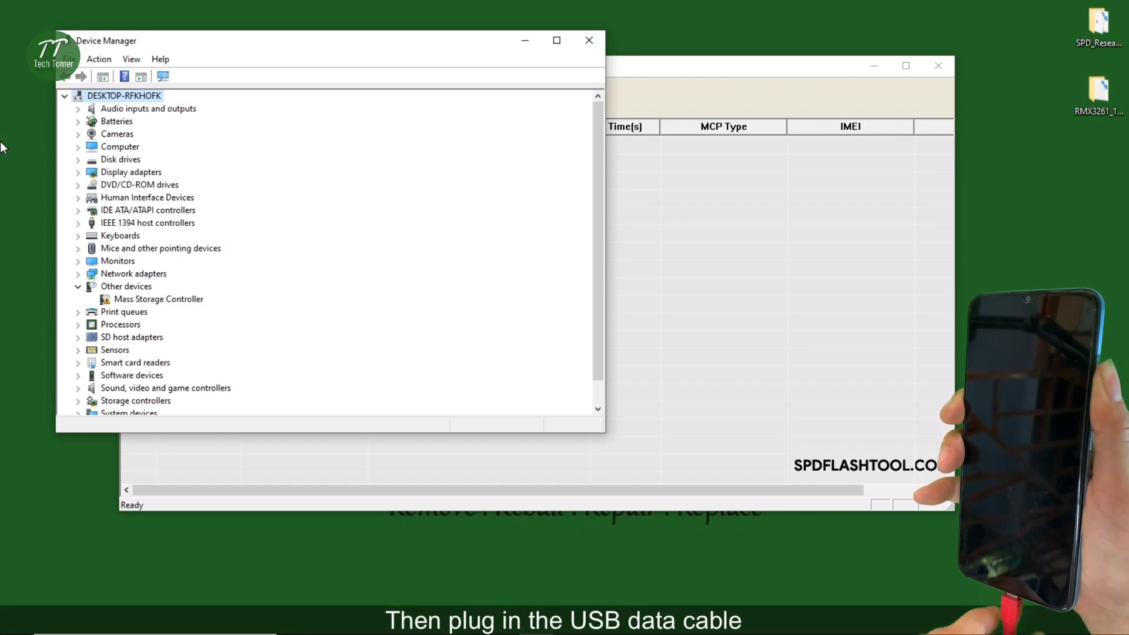
Step: Refresh Device Manager and expand Ports to see SPRD U2S Diag (COM7)
left_click(64, 95)
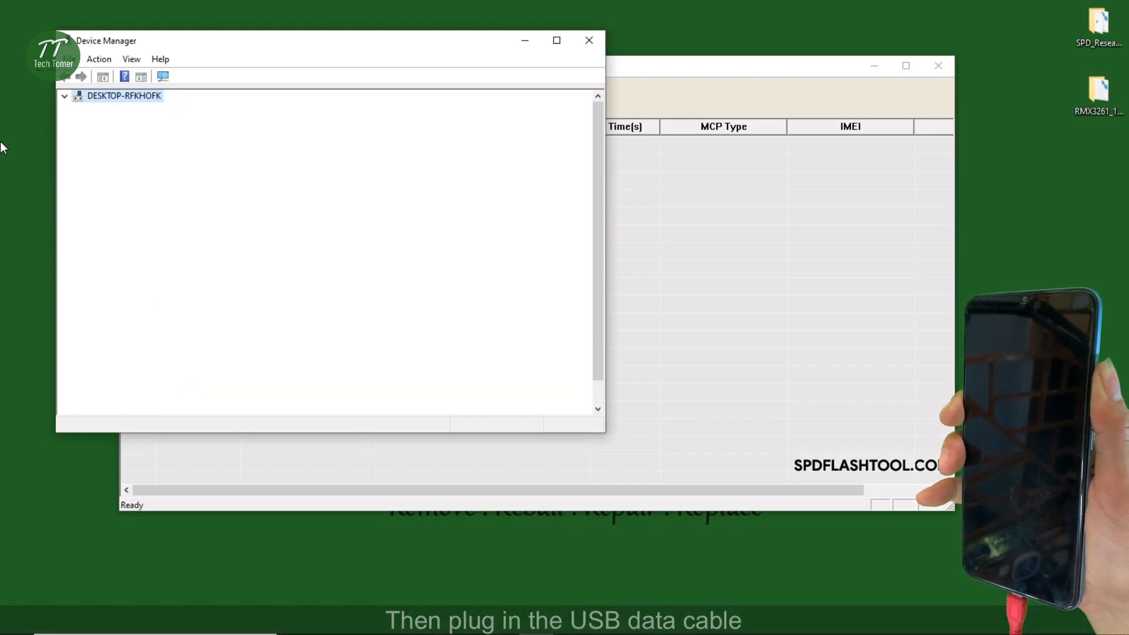
left_click(64, 96)
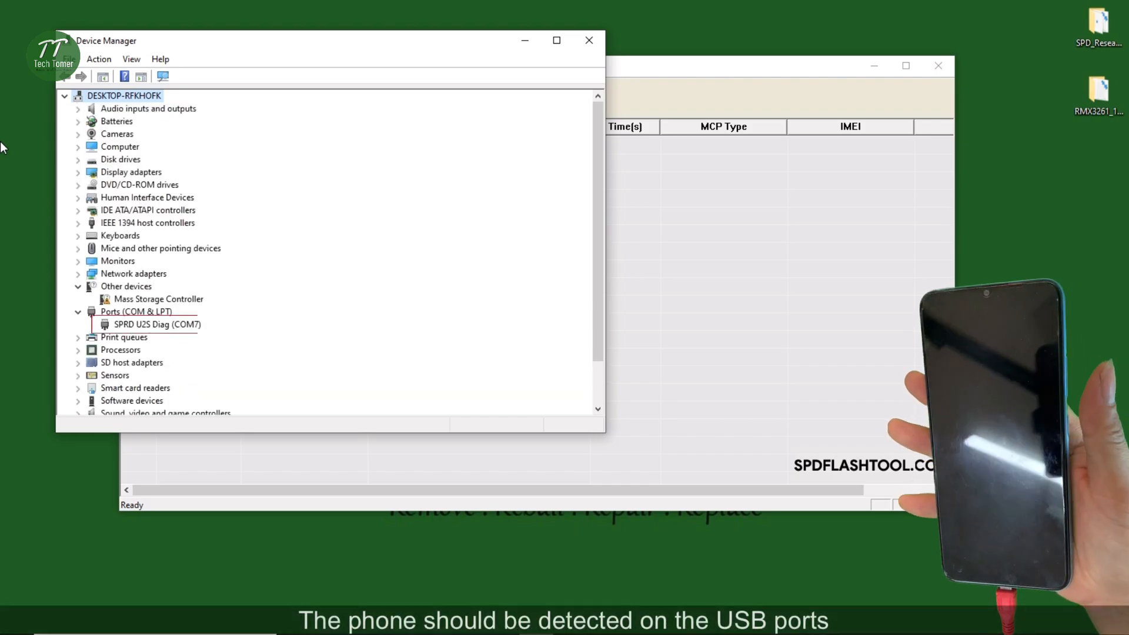
left_click(157, 324)
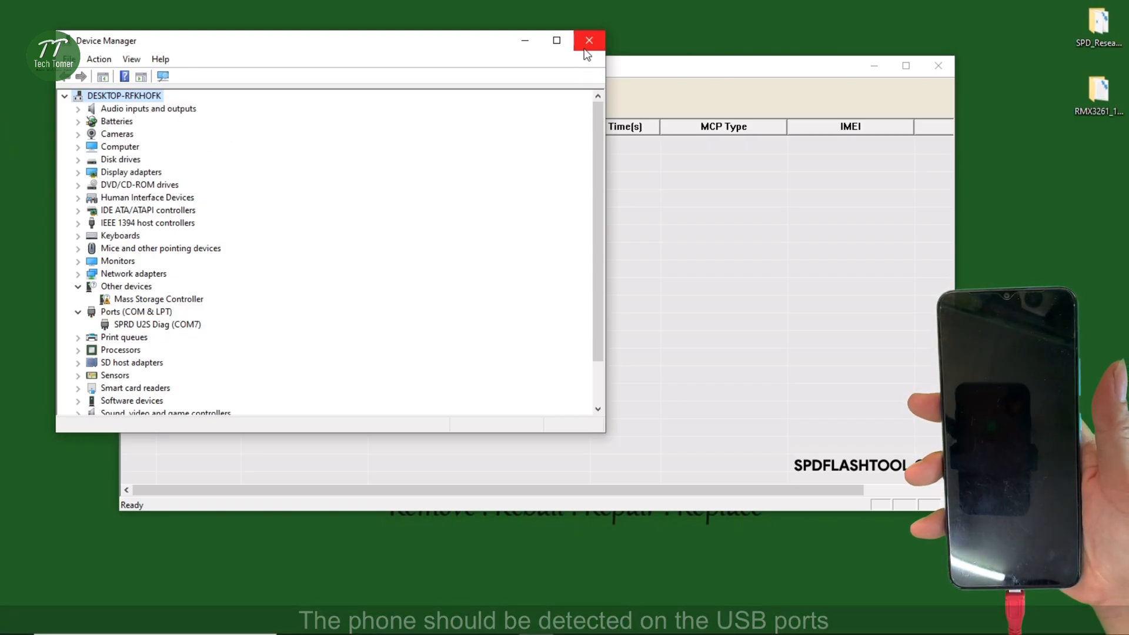
Step: Close Device Manager and start downloading the firmware to the phone
left_click(588, 41)
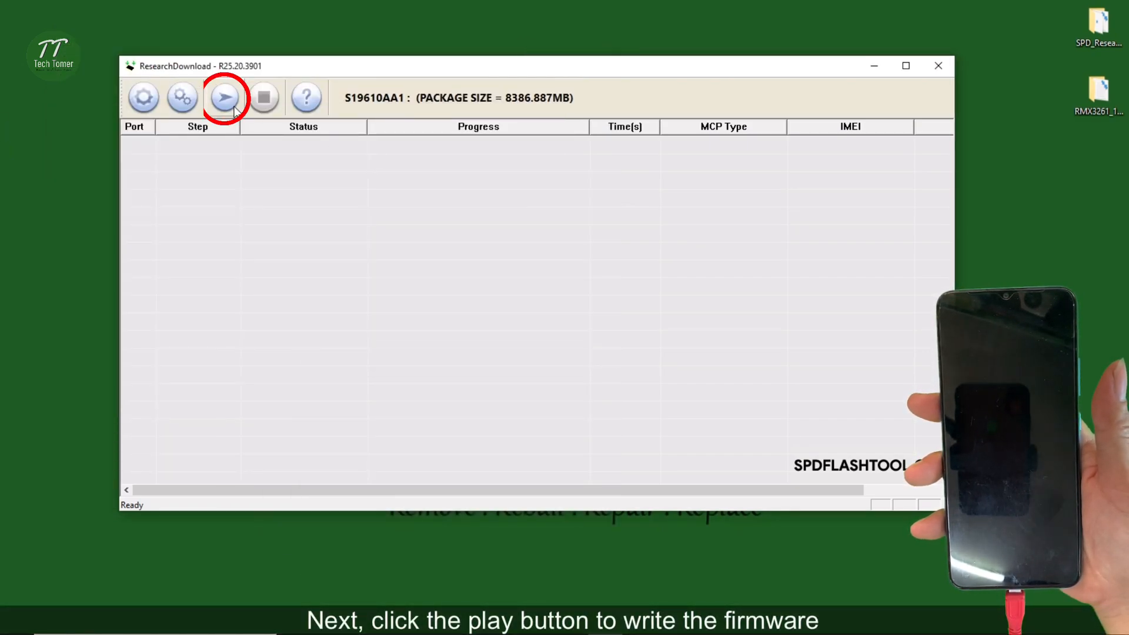
left_click(224, 97)
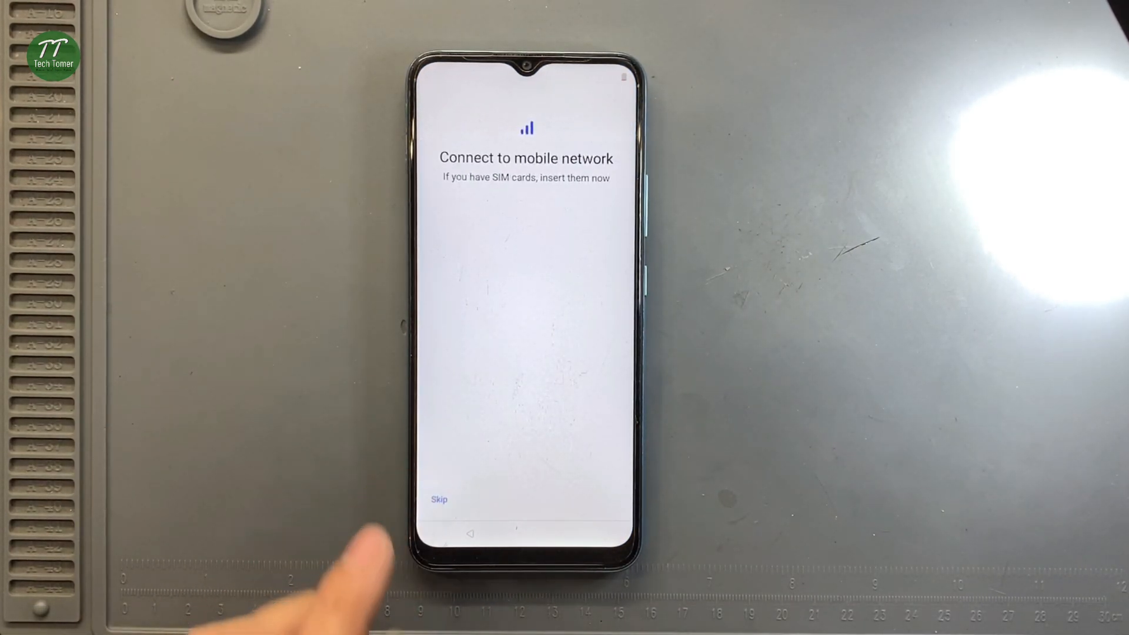
Step: Skip mobile network, set up offline, keep date & time and accept Google services
left_click(440, 500)
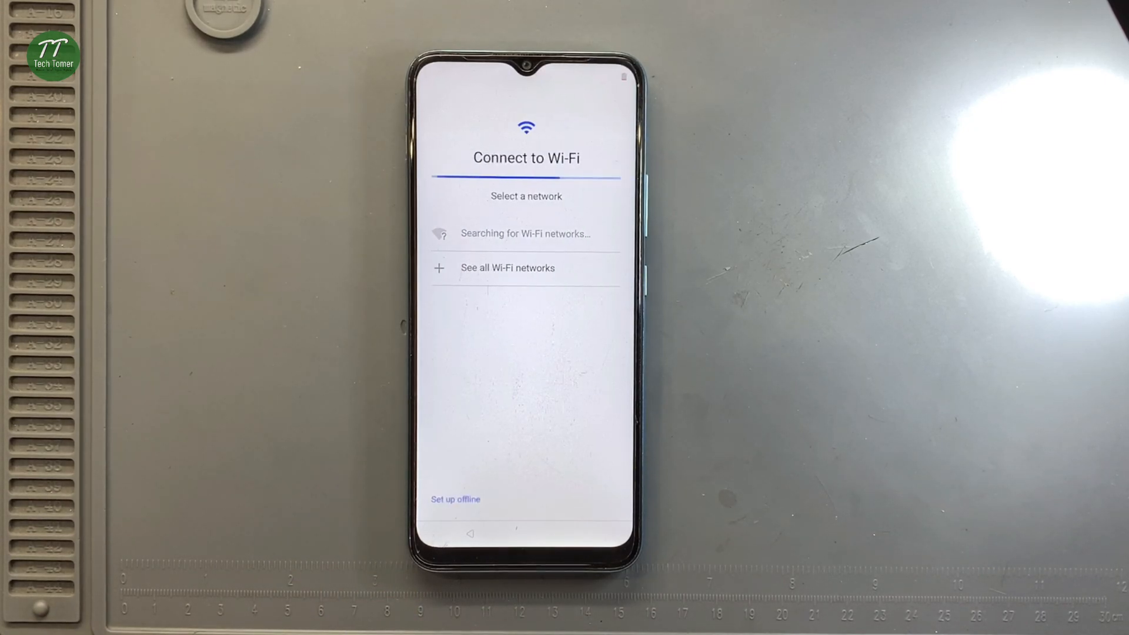
left_click(455, 499)
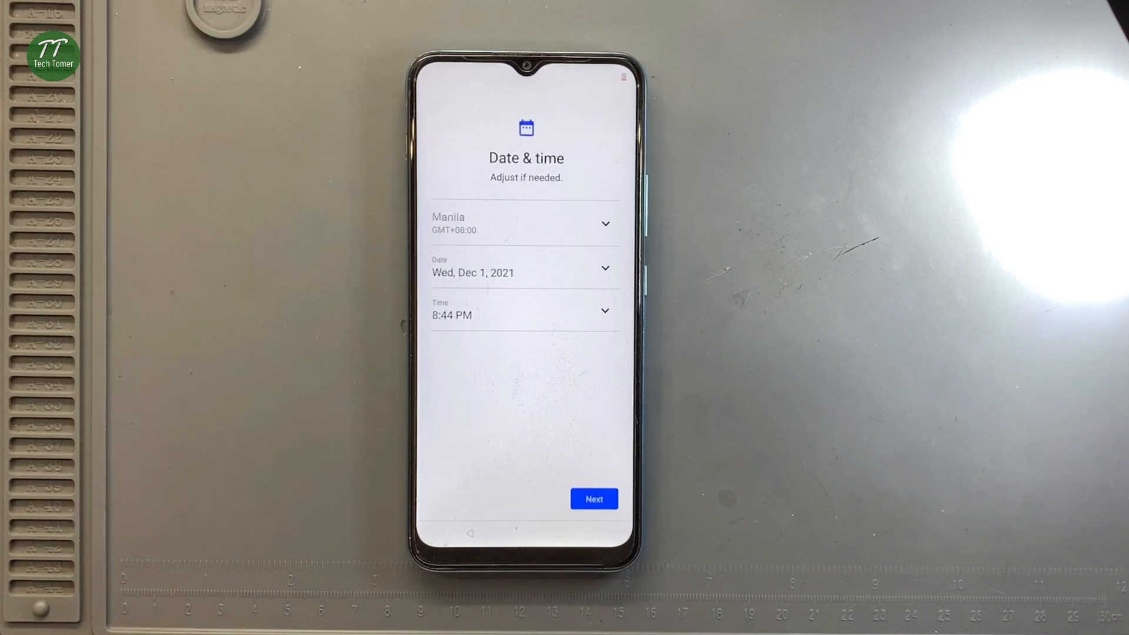
left_click(593, 499)
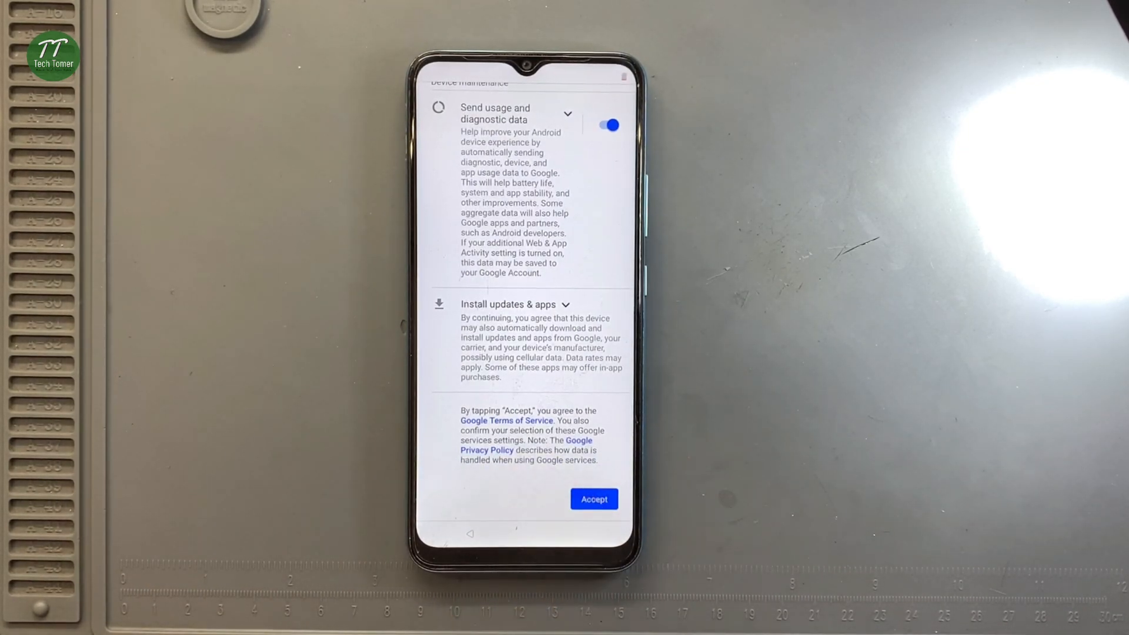
left_click(594, 499)
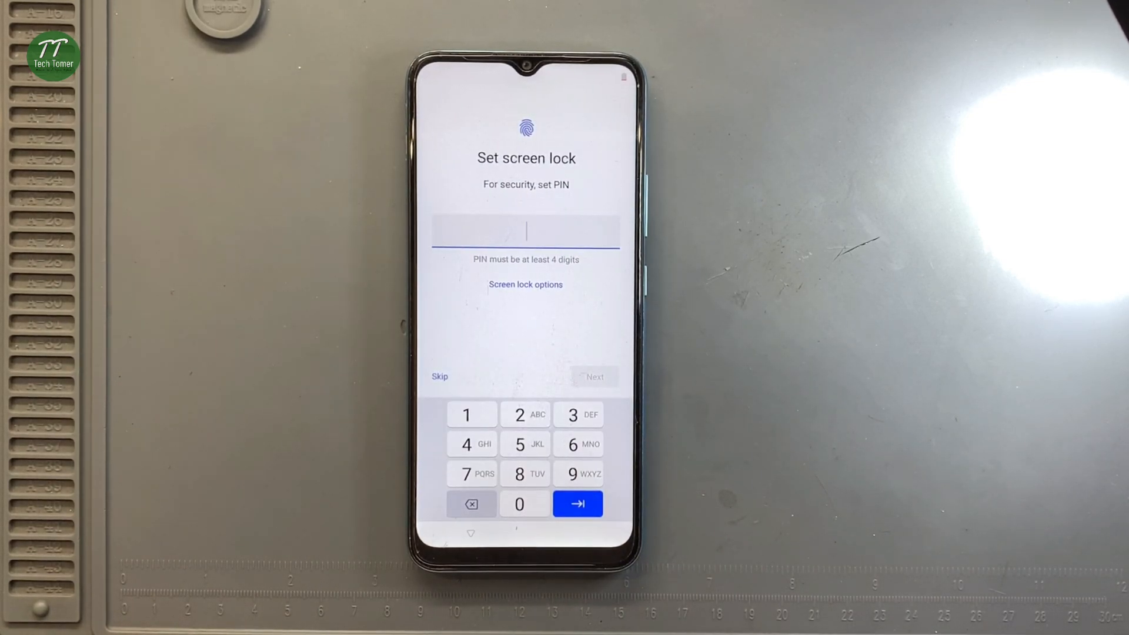
Step: Skip the screen lock, agree to the terms and enter realme UI via Get started
left_click(439, 377)
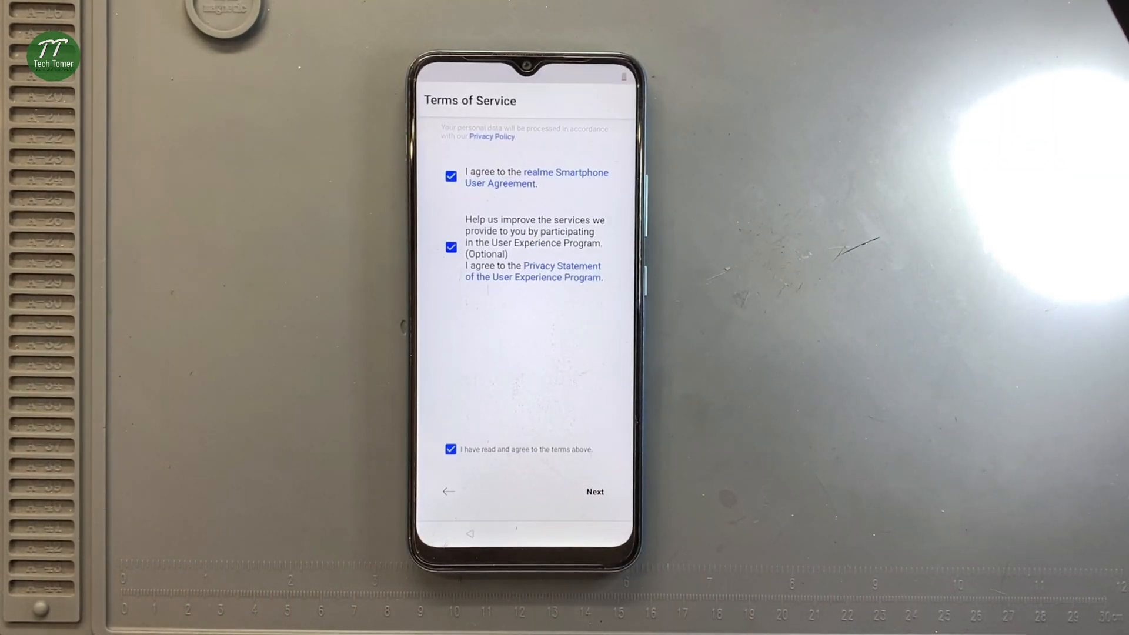
left_click(594, 491)
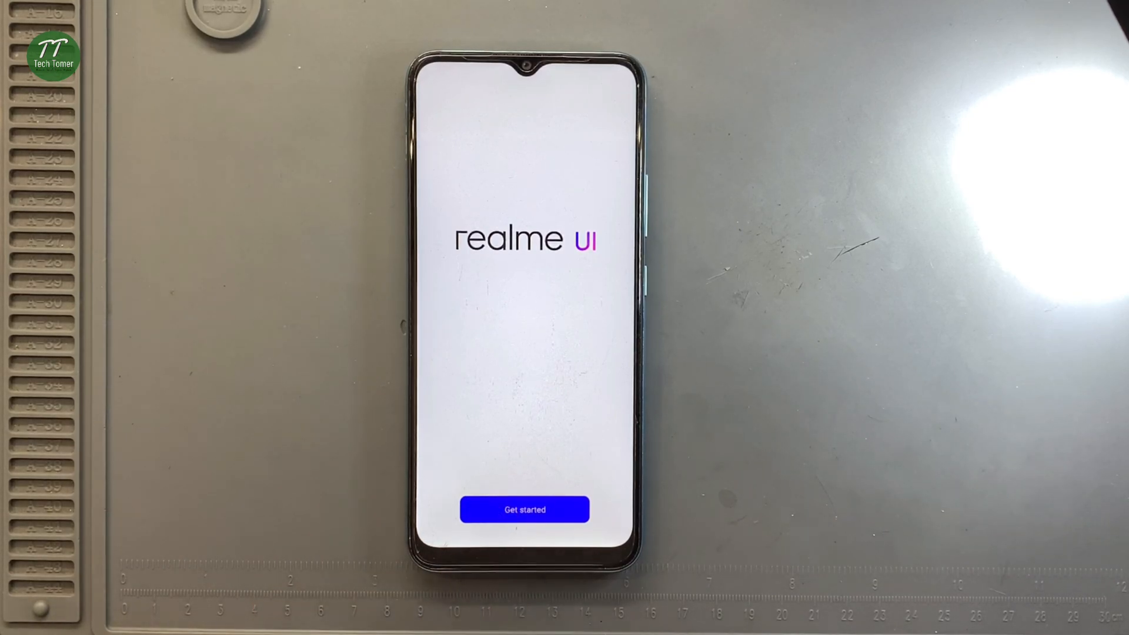
left_click(524, 510)
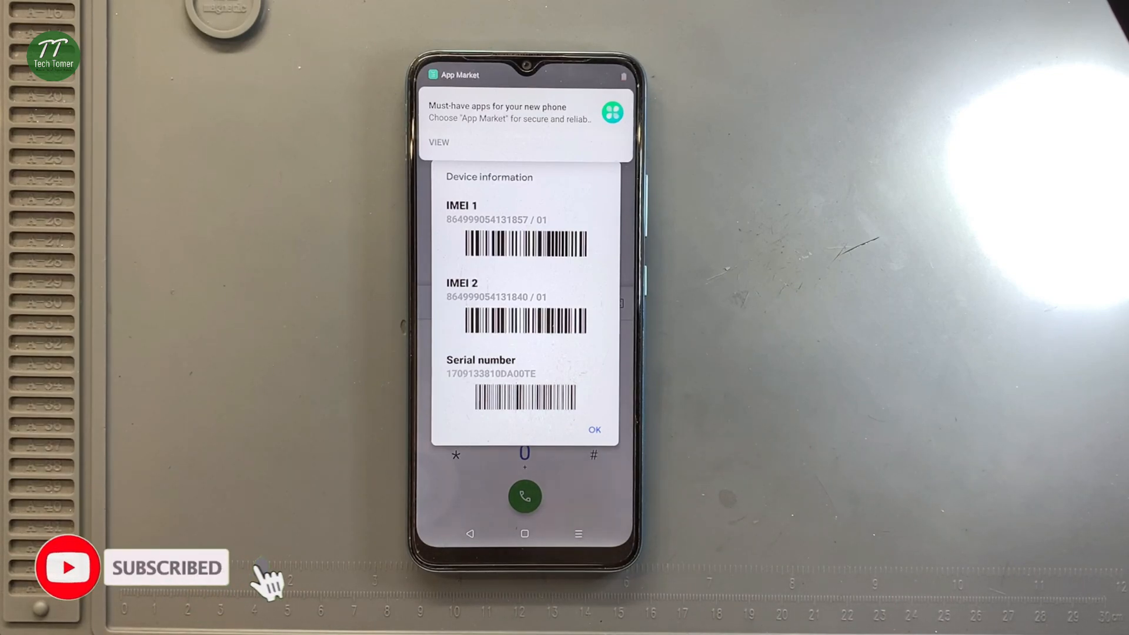
Step: Dismiss the *#06# IMEI/serial dialog with OK and return to the home screen
left_click(594, 429)
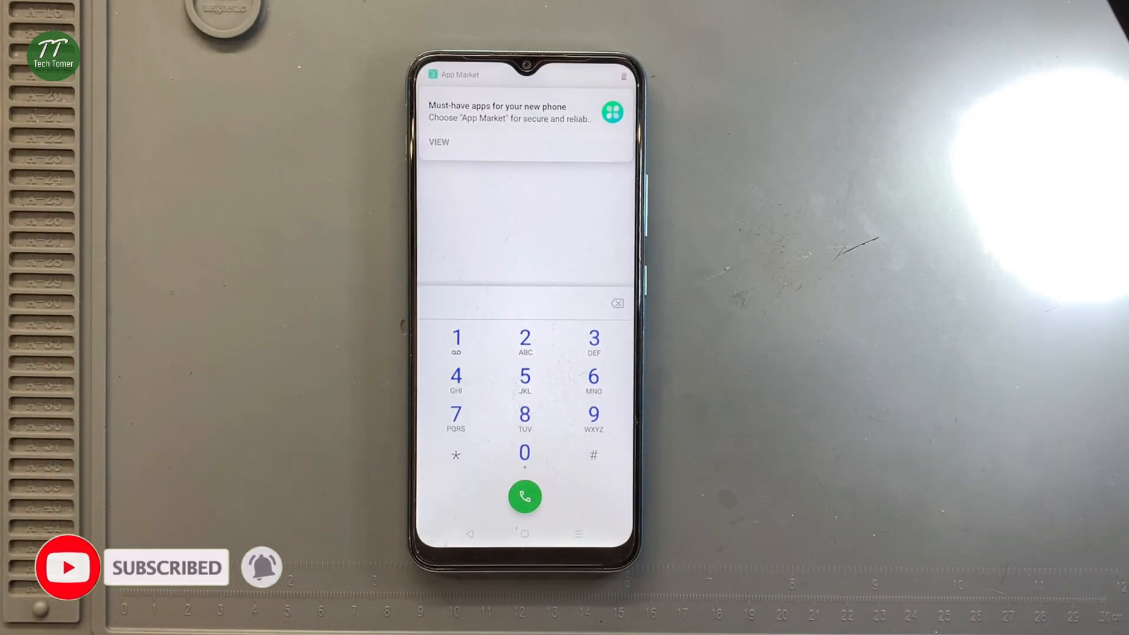
left_click(524, 535)
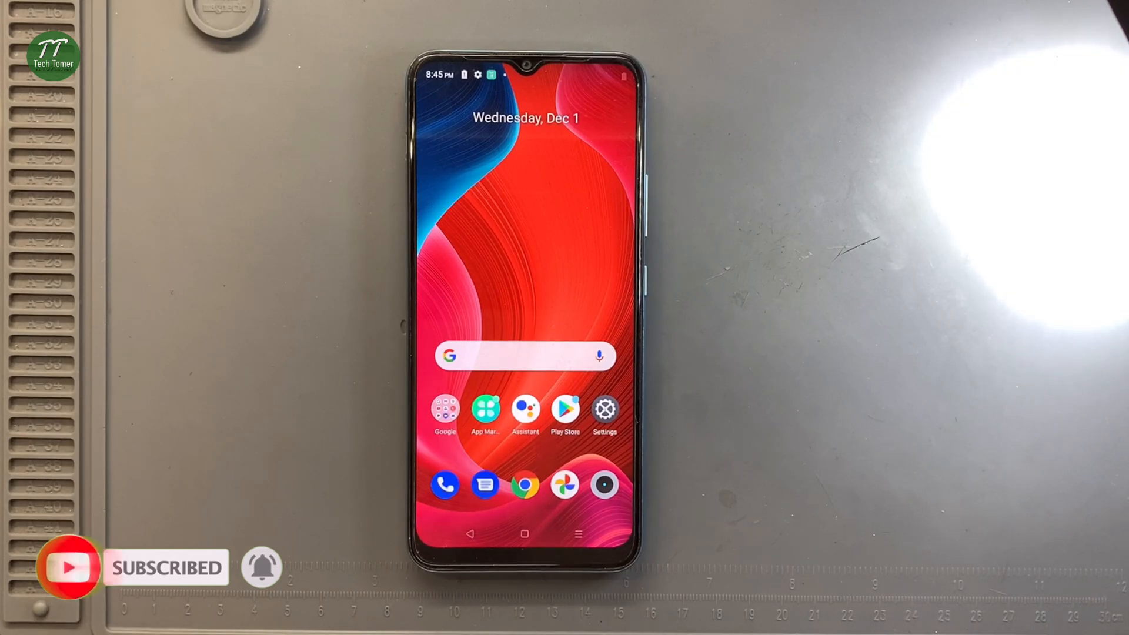